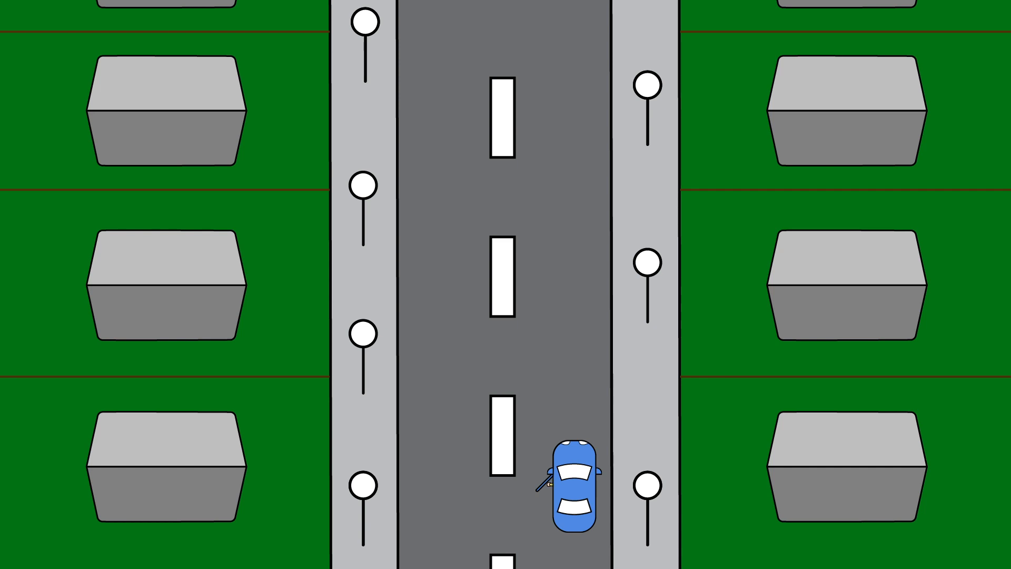
{"action": "scroll", "scroll_direction": "down", "scroll_amount": 3}
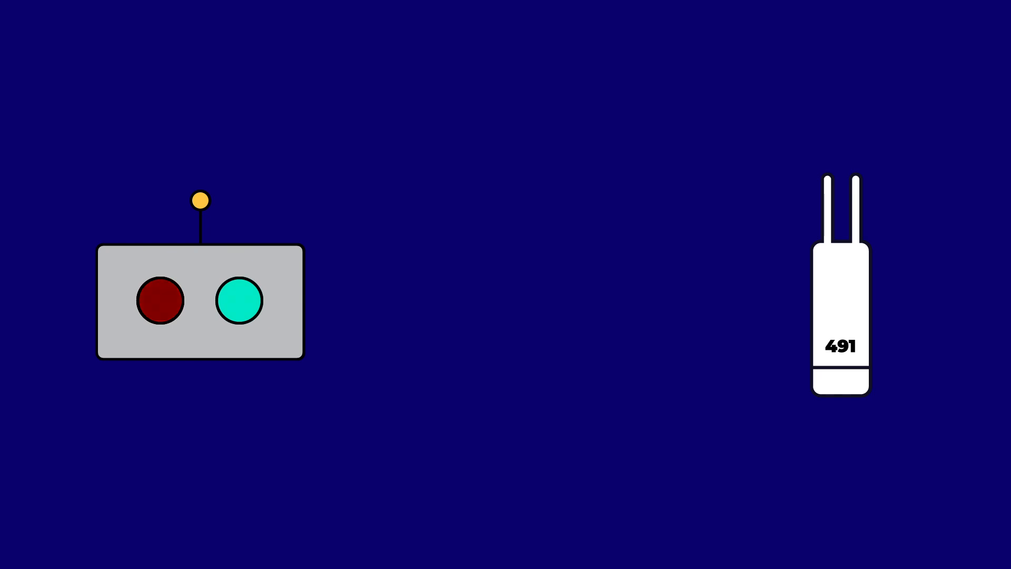
{"action": "left_click", "coordinate": [239, 300]}
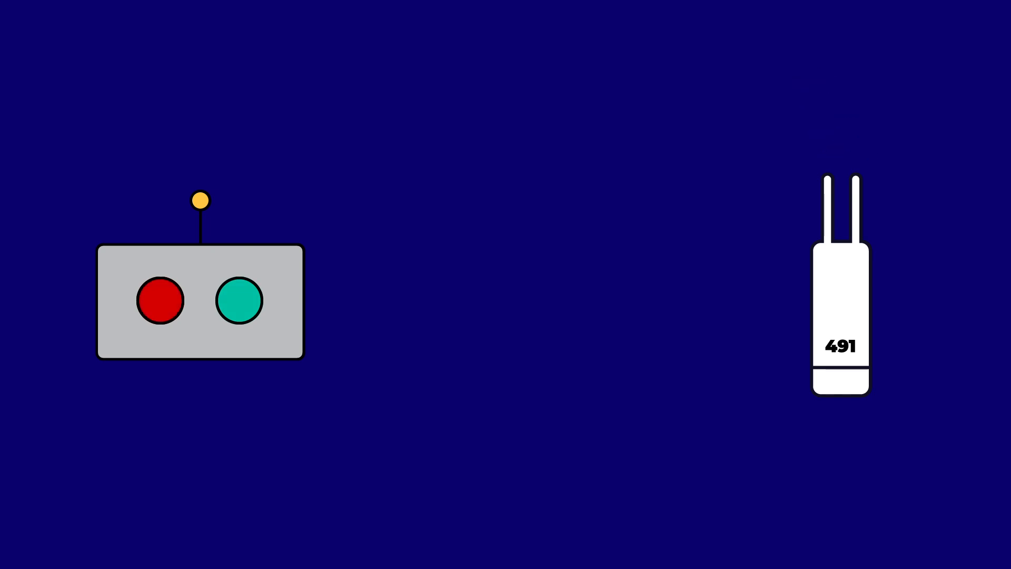
{"action": "left_click", "coordinate": [161, 299]}
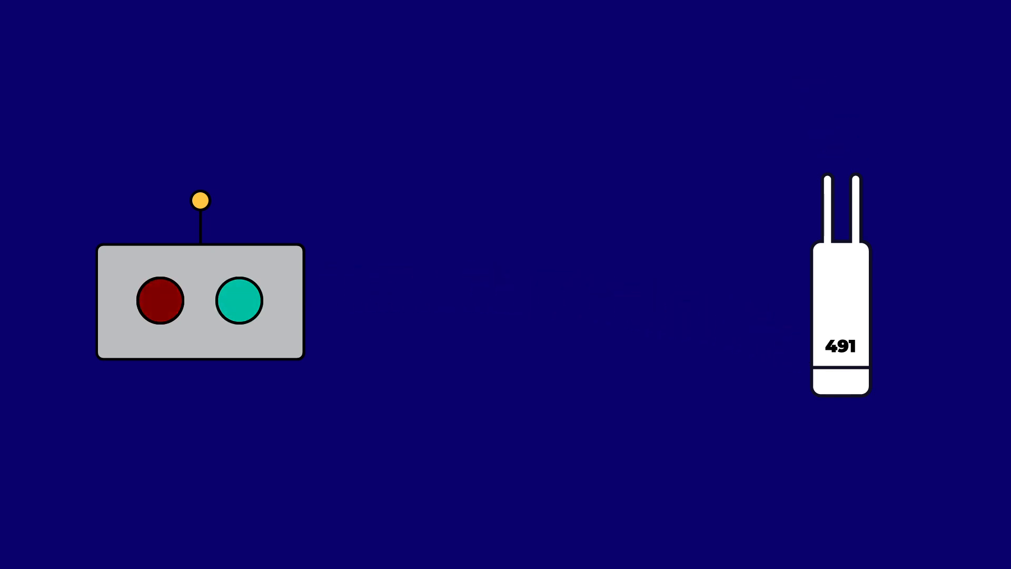